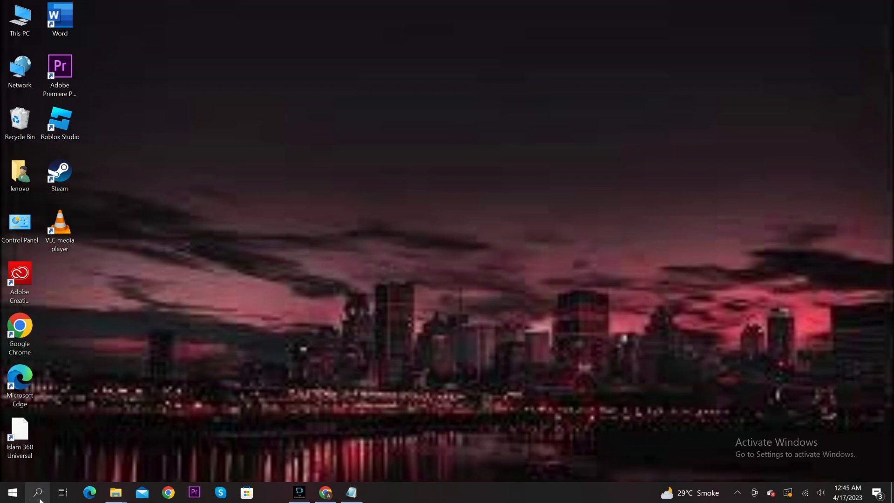
Search Windows for 'services' to surface the Services app
text(services)
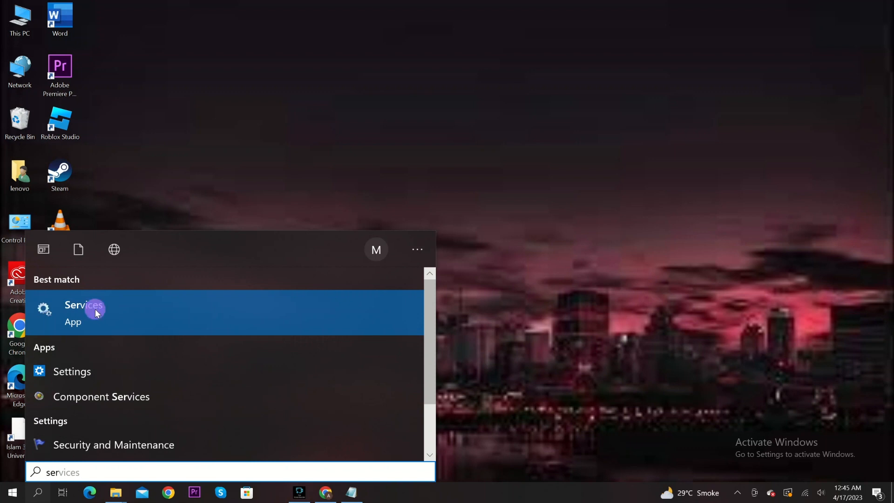
Browse the Services list, then launch Command Prompt from search
click(84, 305)
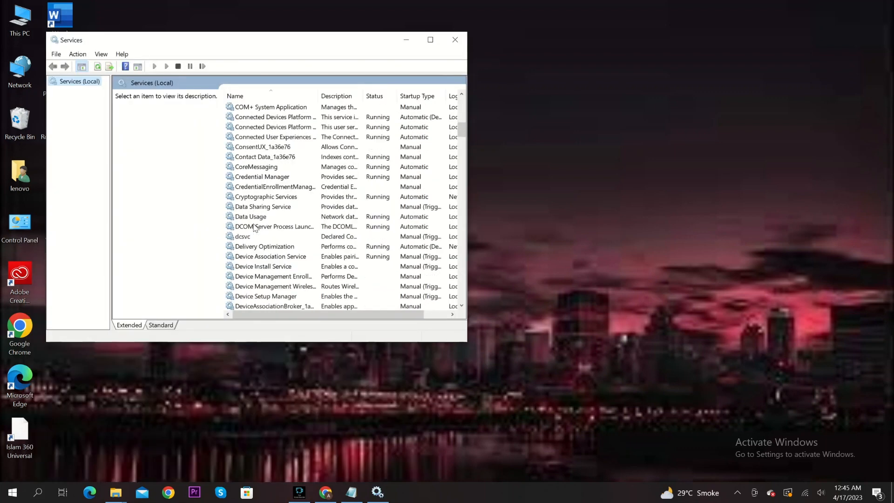
scroll(down, 3)
text(c)
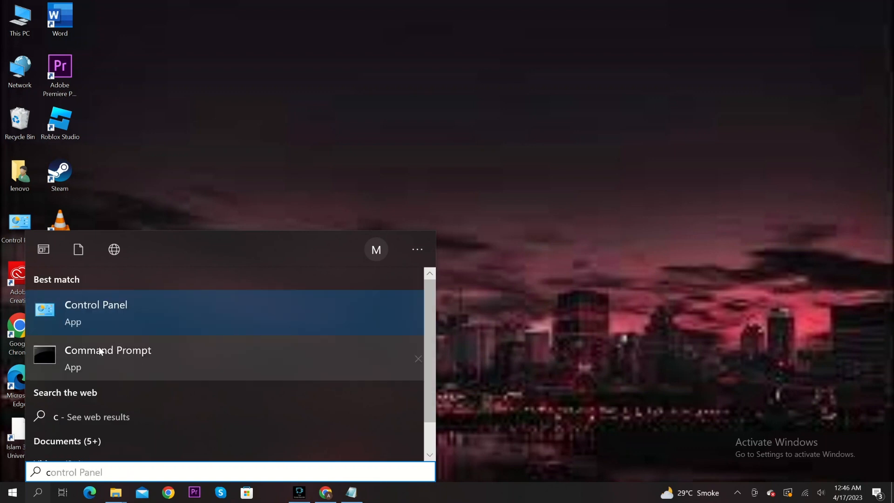
click(107, 358)
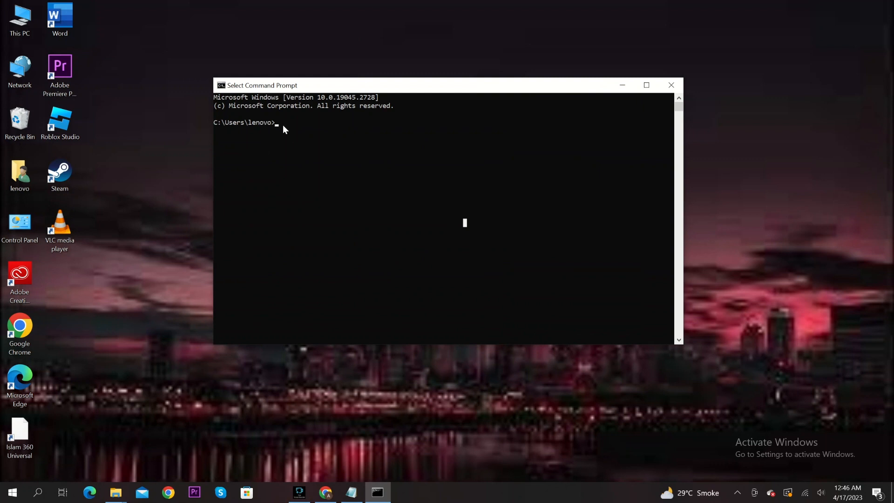
Run ipconfig/release, then return to the Notepad notes listing the fix steps
text(ipconfig/release)
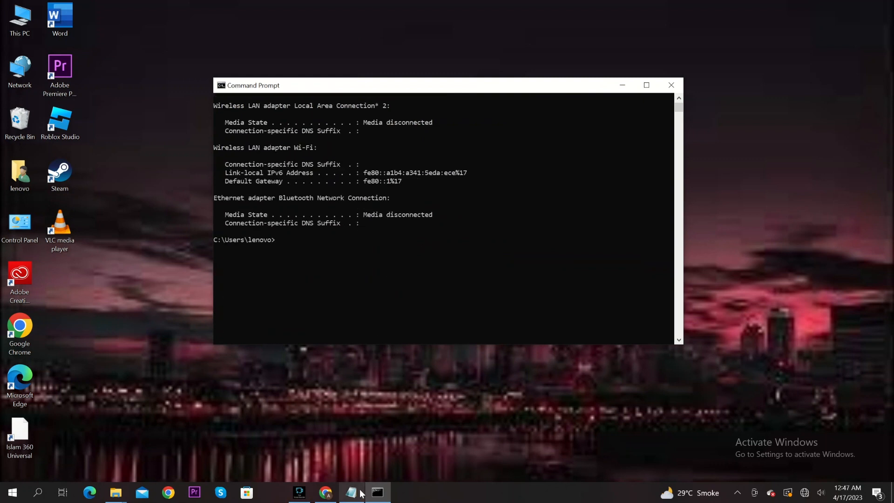
click(350, 492)
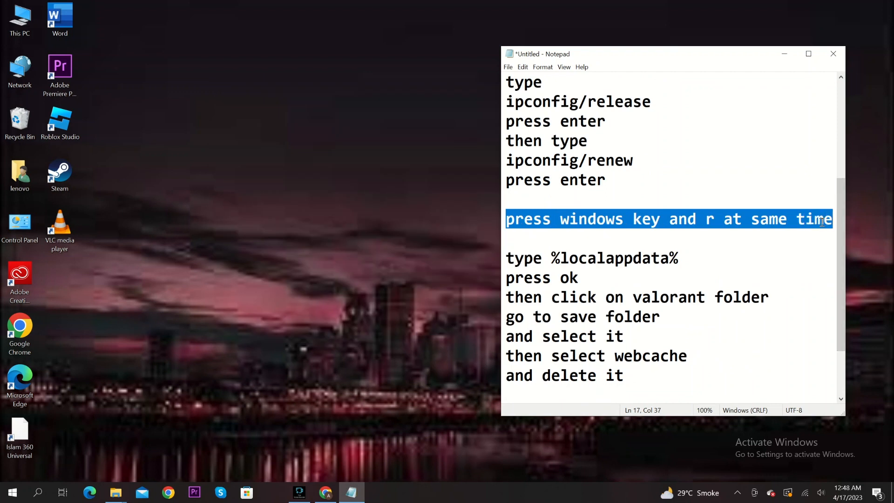
Use Run with %localappdata% to open the local app data folder
key(Win+r)
text(%localappdata%)
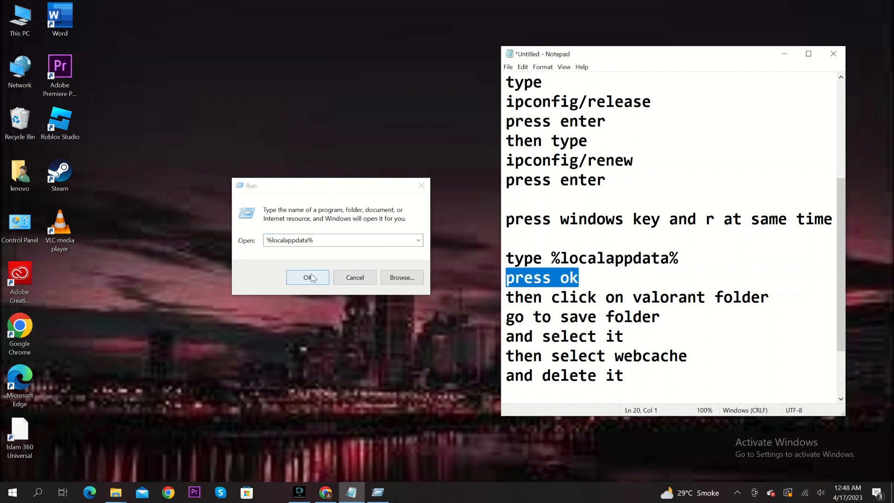
click(307, 277)
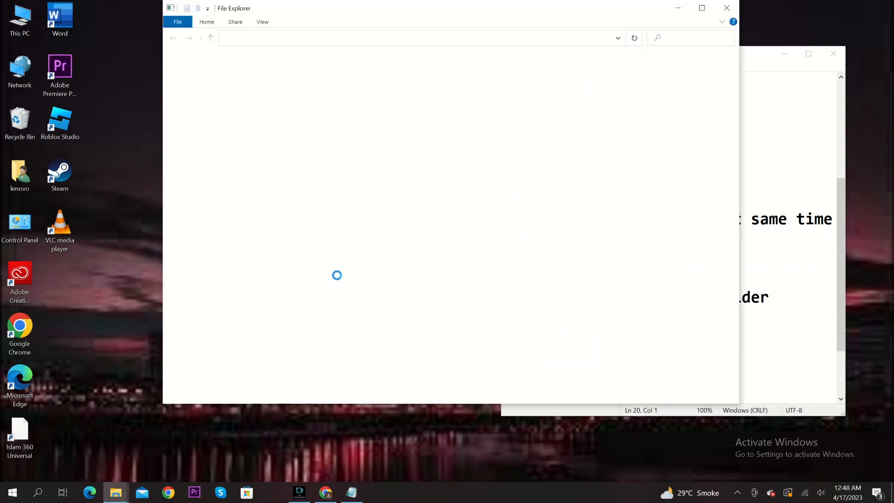